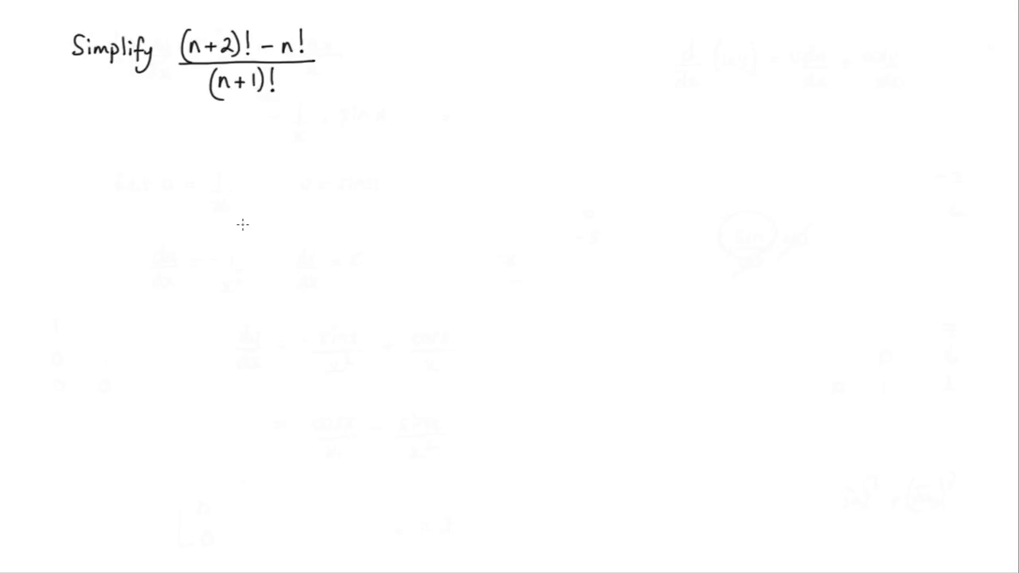
mouse_move(232, 115)
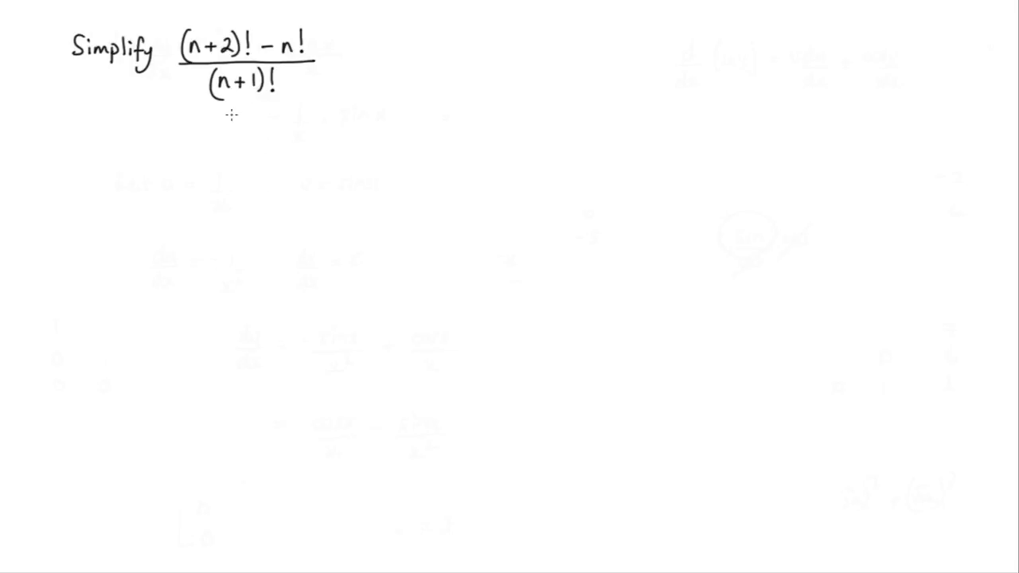
mouse_move(269, 109)
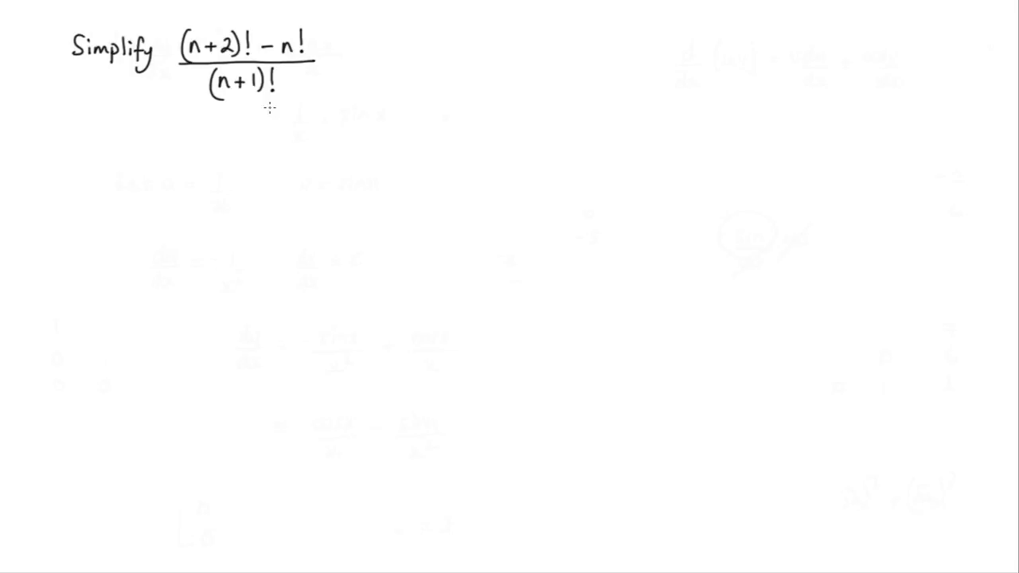
mouse_move(257, 92)
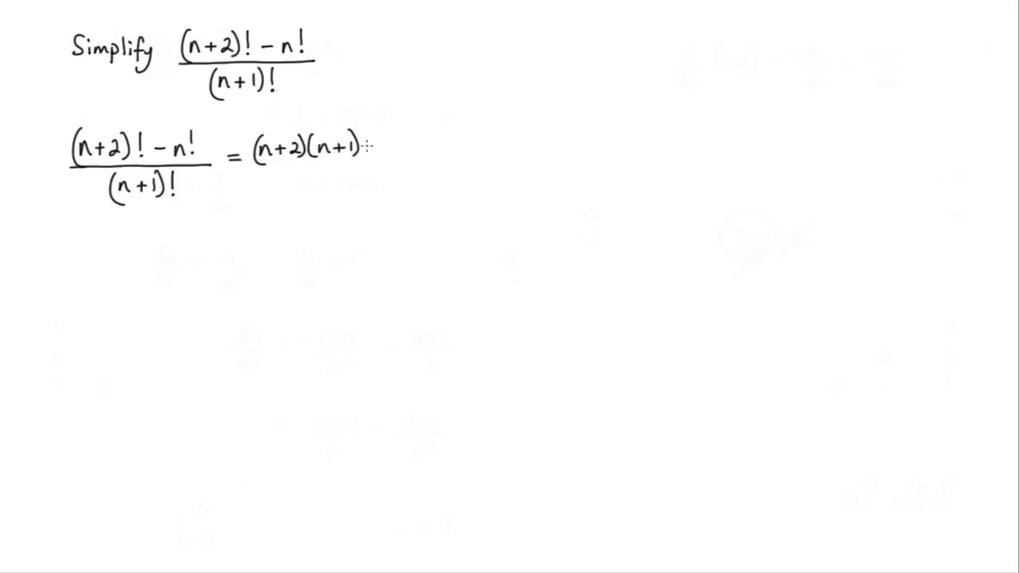
text(n!)
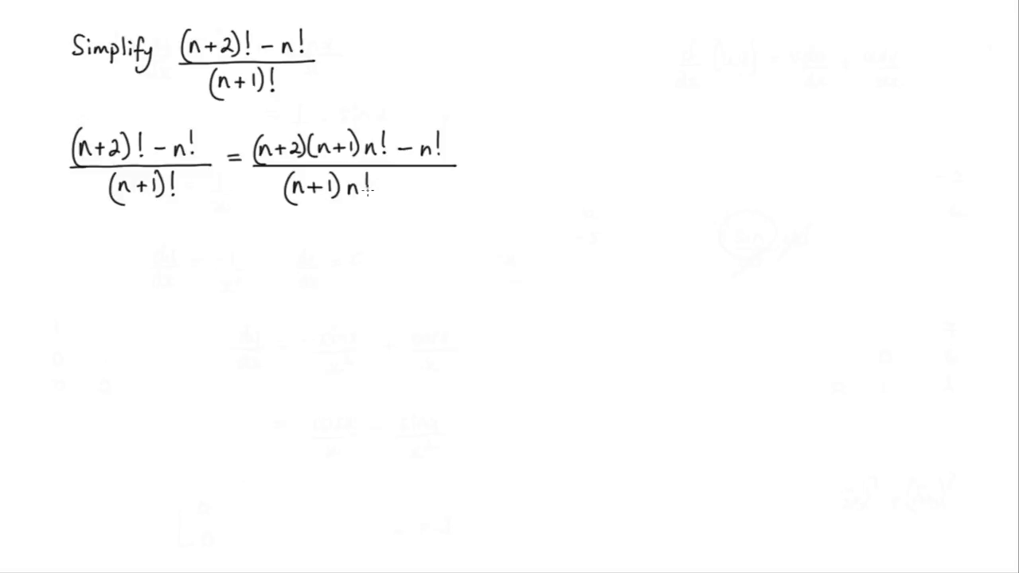
mouse_move(395, 384)
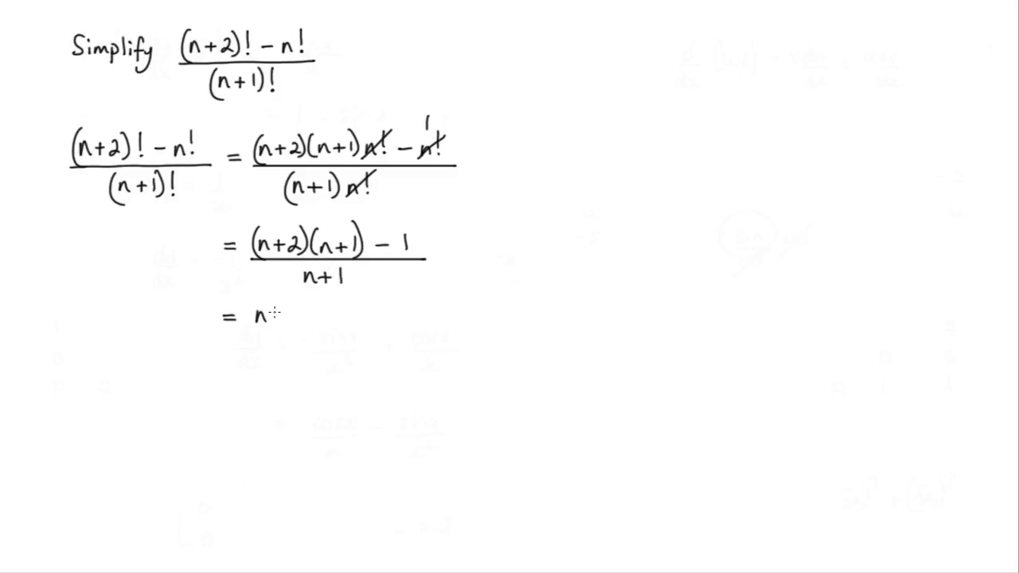
text(+2))
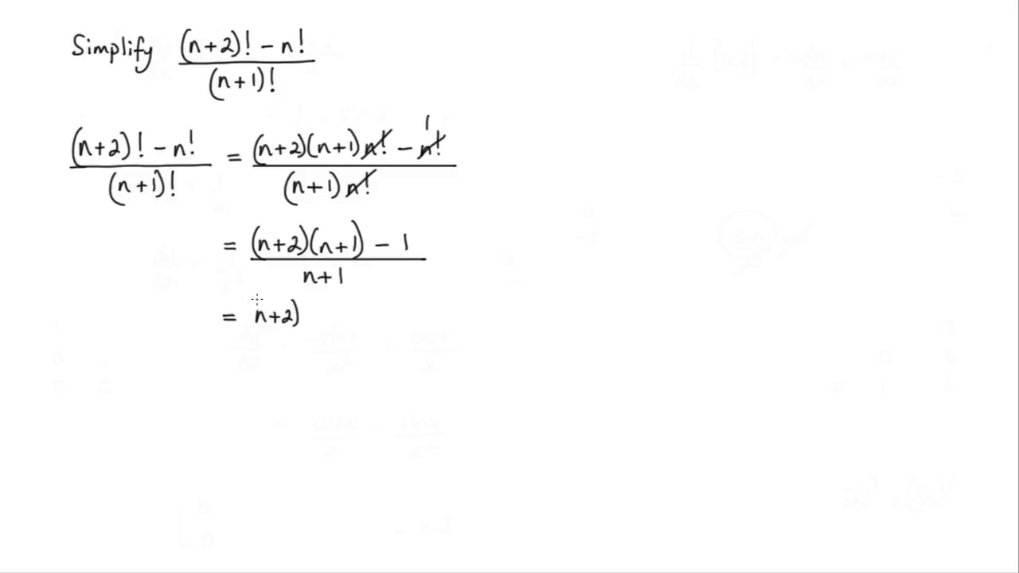